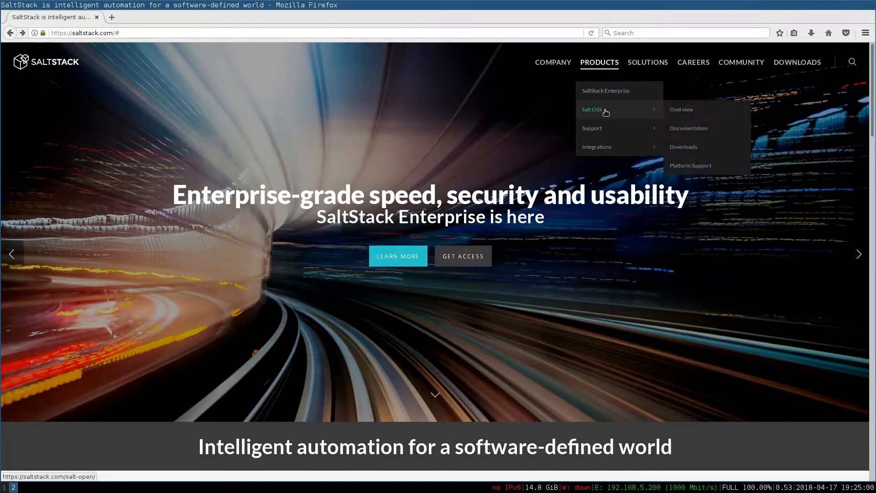
# Step: Navigate through the Salt OSS documentation to the repo.saltstack.com install instructions
pyautogui.click(688, 128)
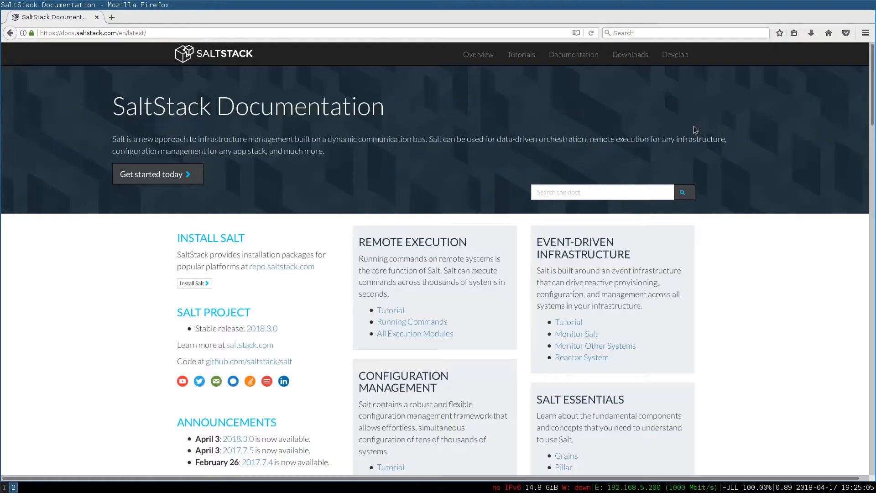
pyautogui.moveTo(193, 283)
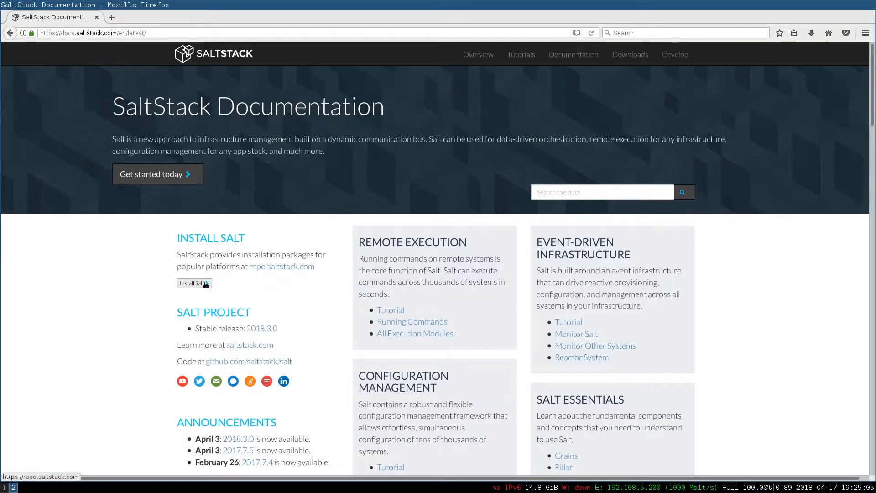
pyautogui.click(192, 283)
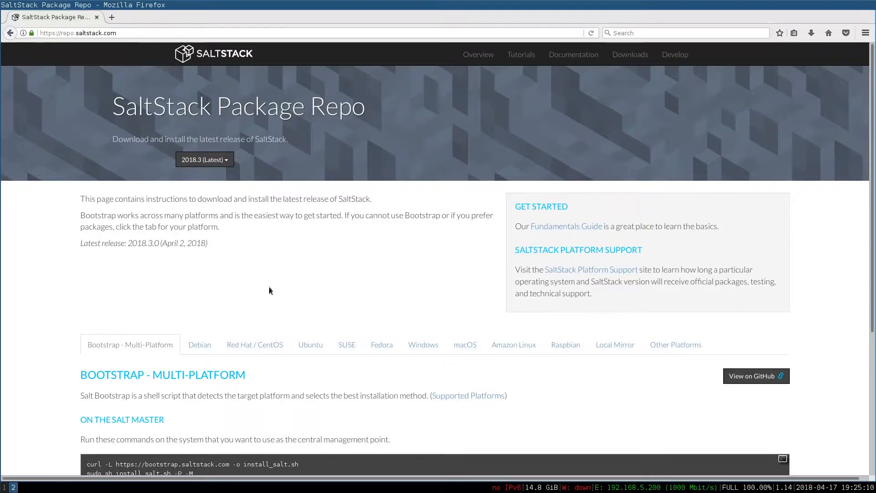
pyautogui.moveTo(211, 332)
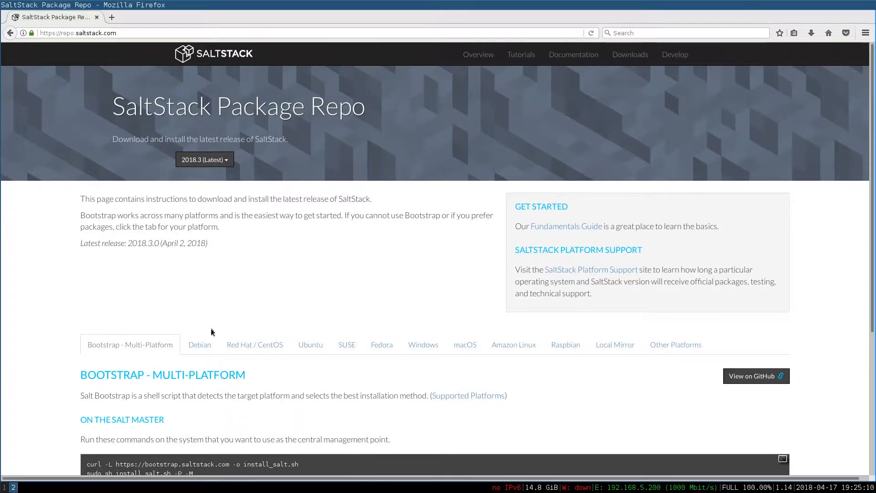
# Step: Show the Debian instructions pinned to major version 2018.3 and select the saltstack.list deb line
pyautogui.click(200, 344)
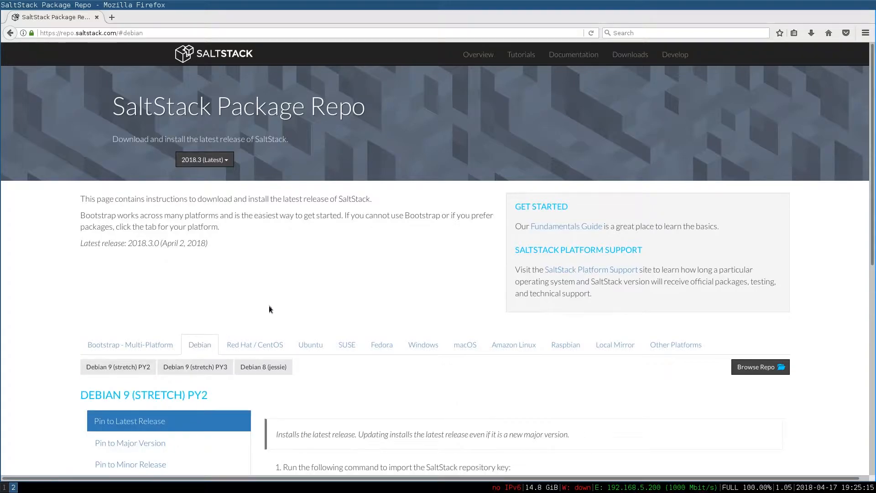
pyautogui.scroll(-3)
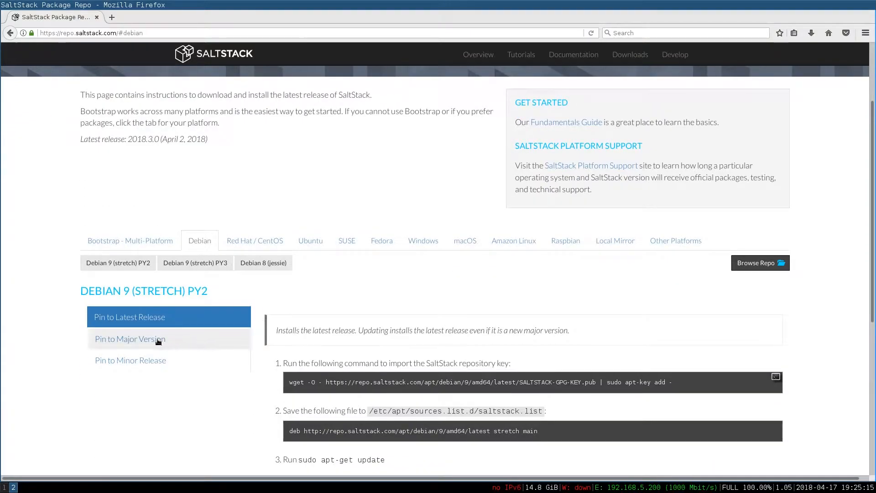
pyautogui.click(129, 338)
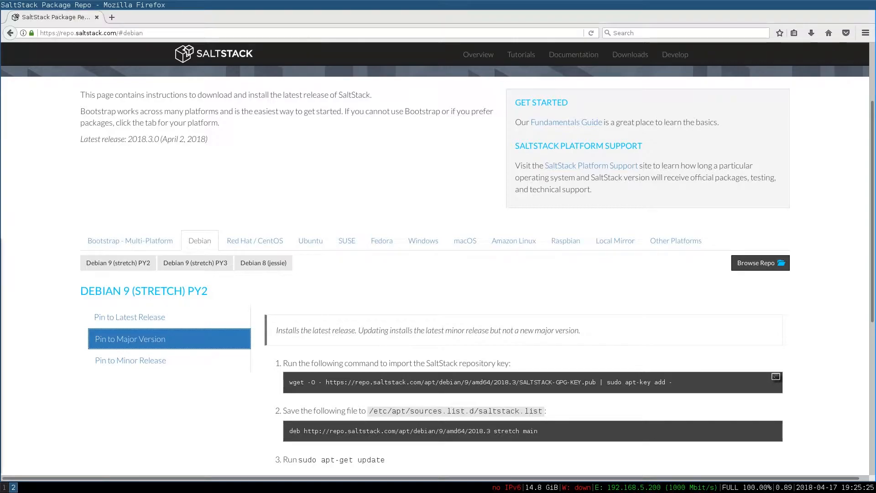
pyautogui.scroll(-3)
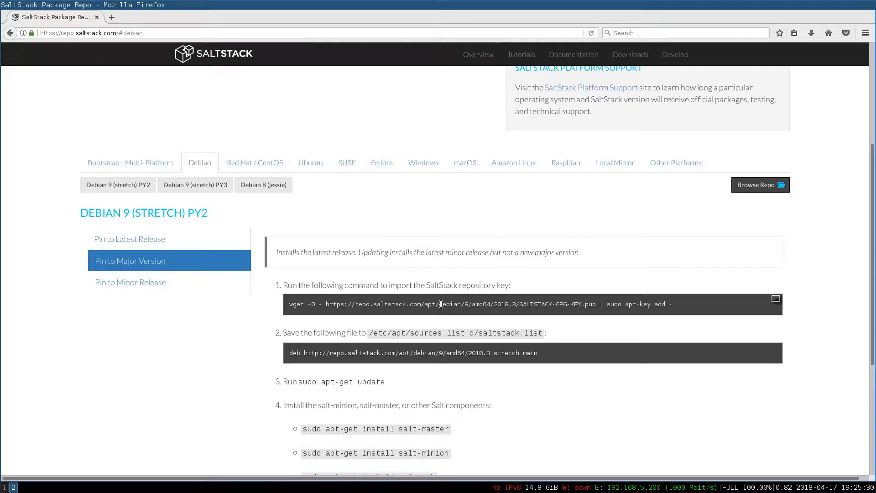
pyautogui.moveTo(290, 304); pyautogui.dragTo(491, 303)
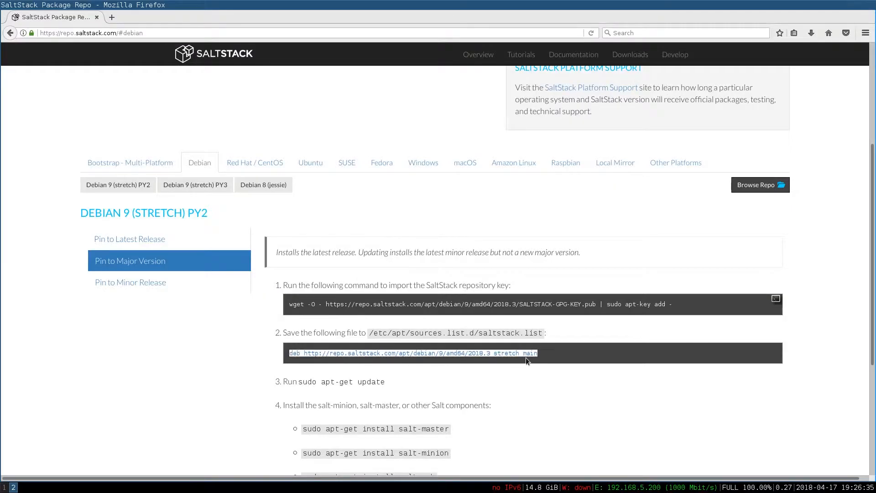
pyautogui.moveTo(264, 313)
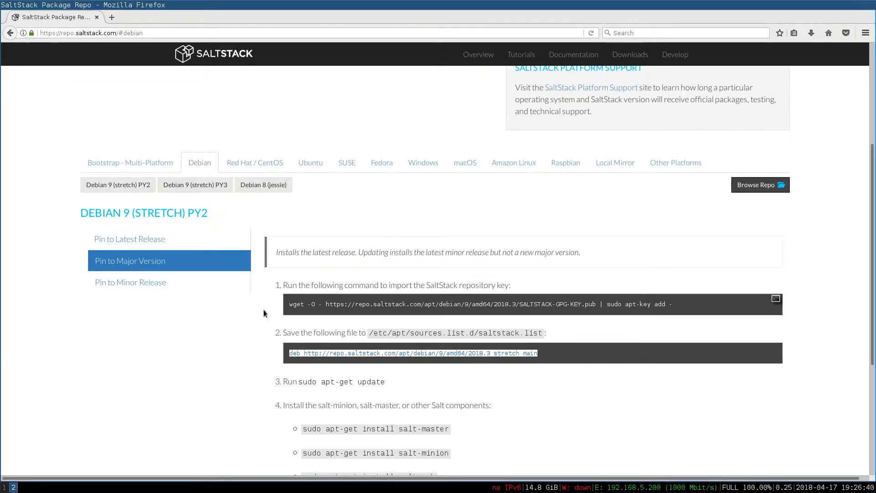
pyautogui.click(5, 486)
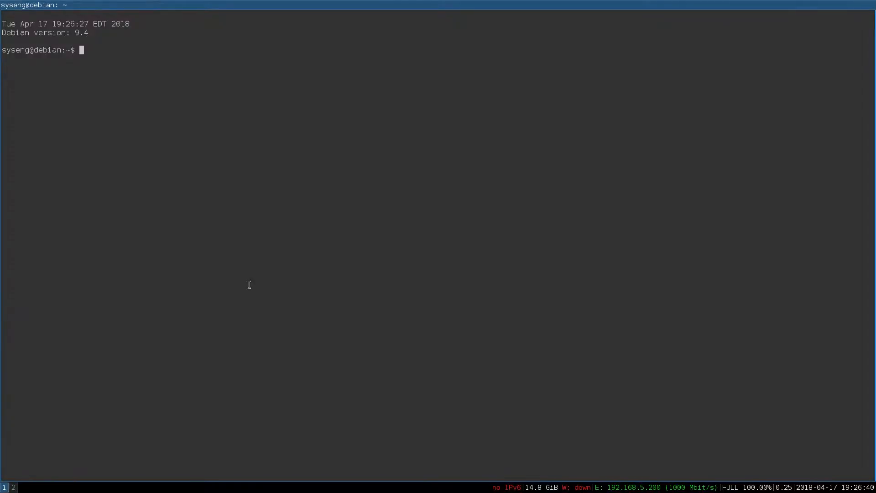
# Step: Create saltstack.list with vi and run sudo apt update to fetch the SaltStack 2018.3 repository
pyautogui.write('sudo vi /etc/apt/sources.list.d/saltstack.list')
pyautogui.write('sudo ap')
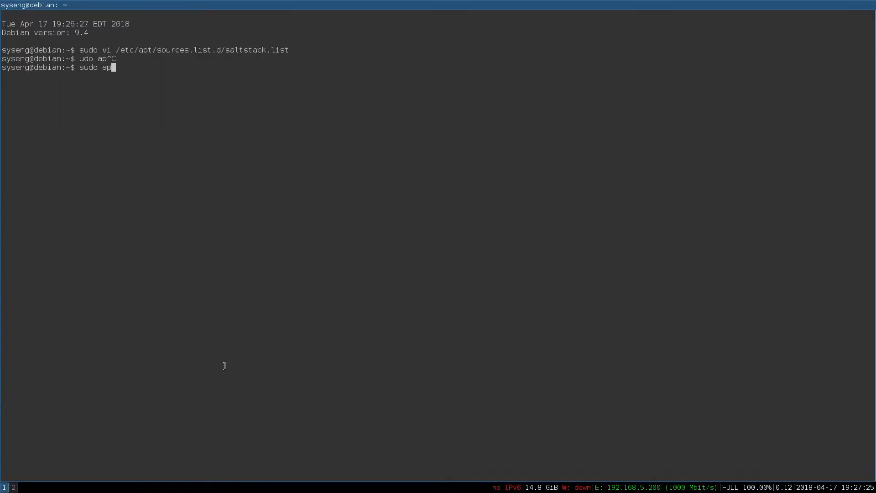
pyautogui.write('update')
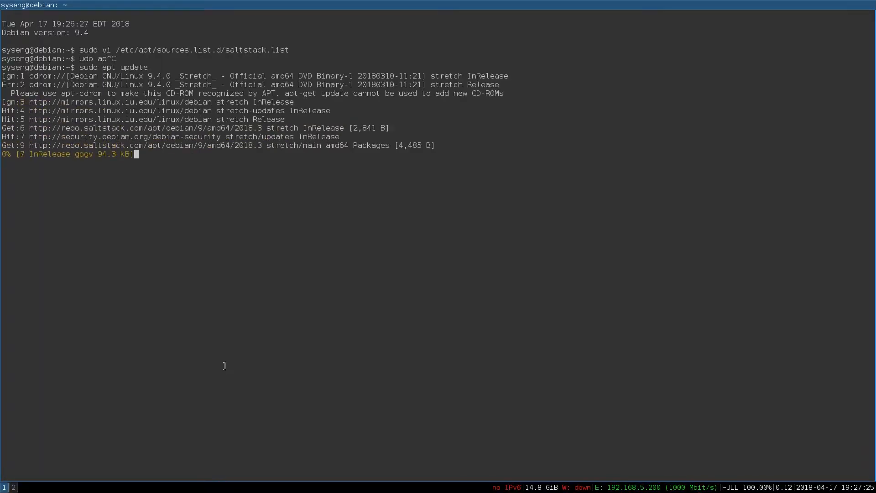
pyautogui.write('sudo apt i')
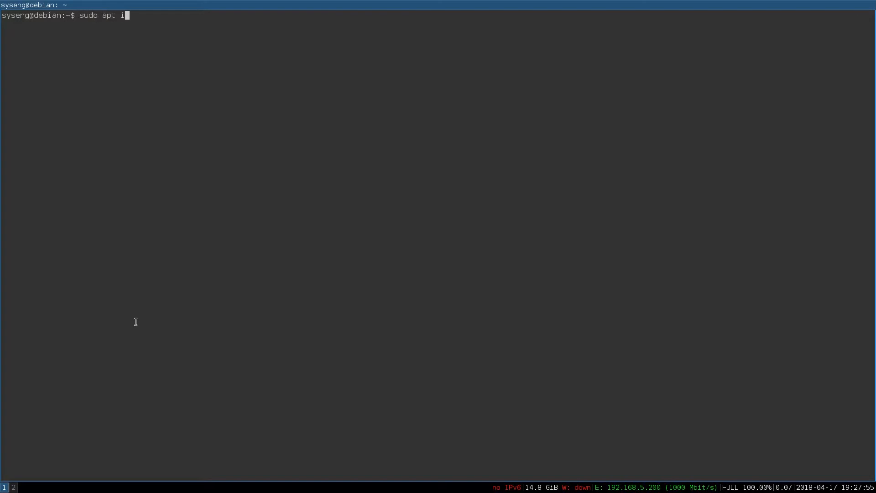
# Step: Run sudo apt install salt-master salt-minion salt-ssh and confirm with Y
pyautogui.write('nstall salt-master salt-minion salt-ssh')
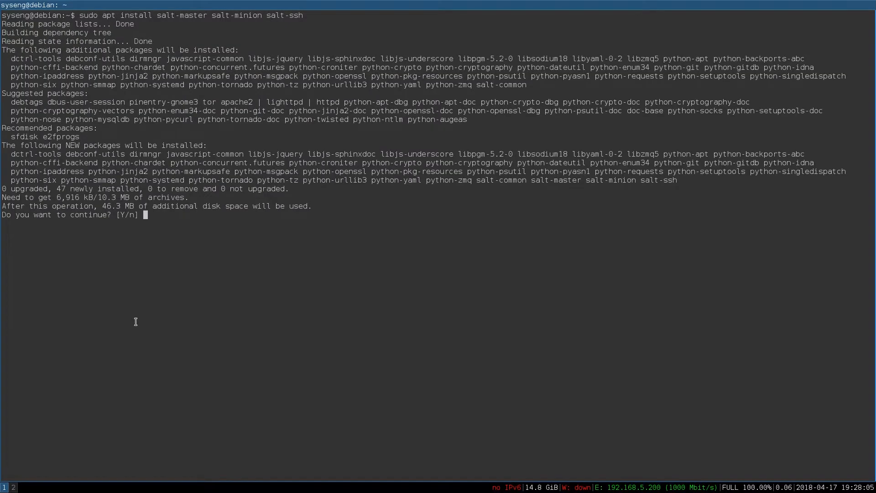
pyautogui.write('Y')
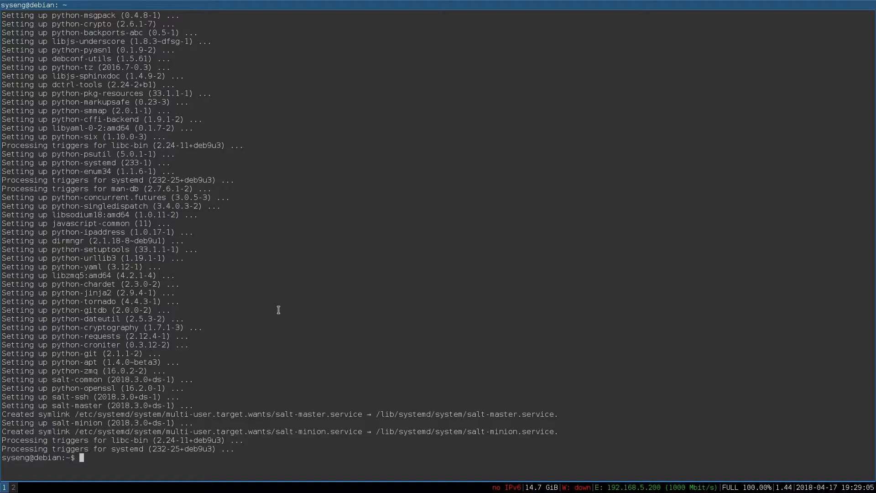
# Step: Write /etc/salt/minion.d/local.conf in vi with 'master: localhost' and 'id: salt-master'
pyautogui.write('sudo vi /et')
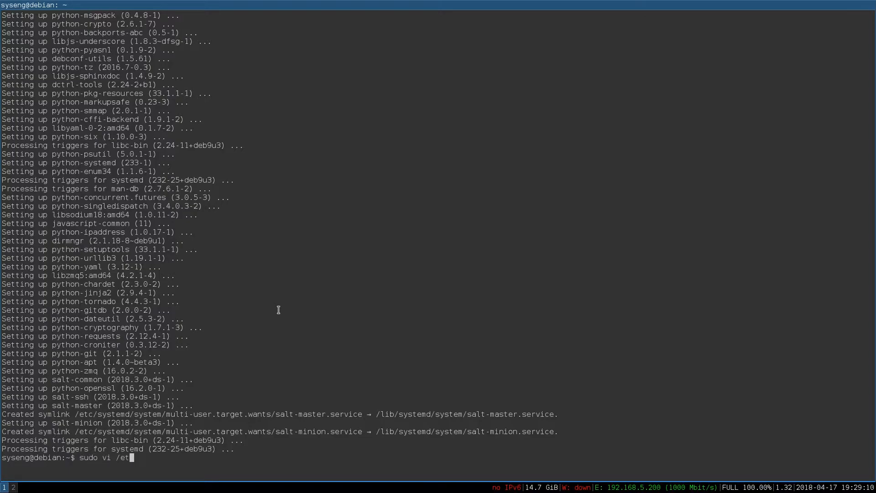
pyautogui.write('c/salt/m')
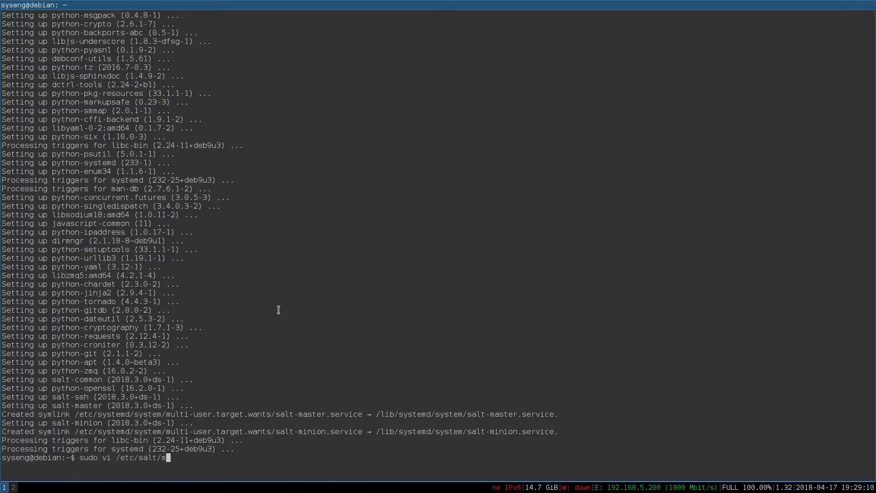
pyautogui.write('inion.d/local.con')
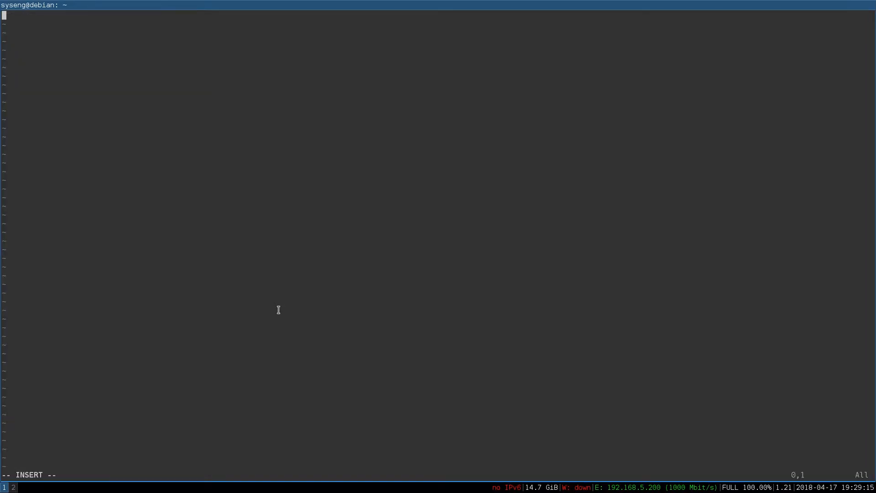
pyautogui.write('master: localhost')
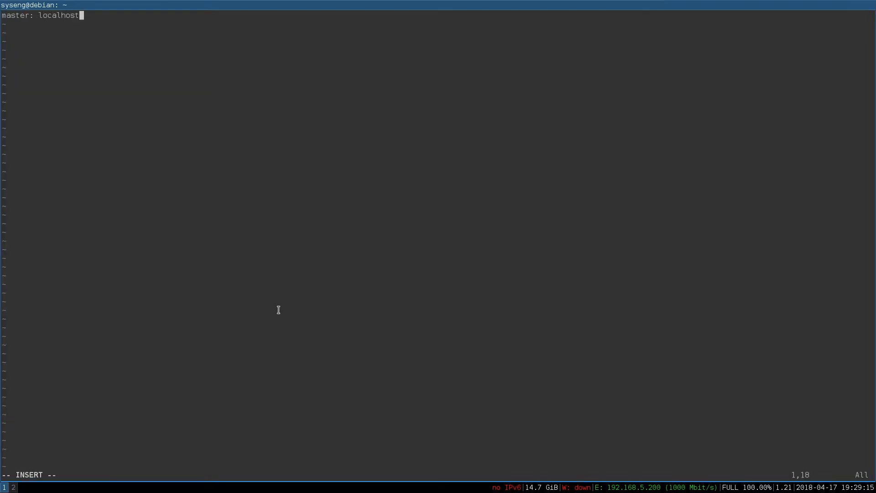
pyautogui.write('id: sal')
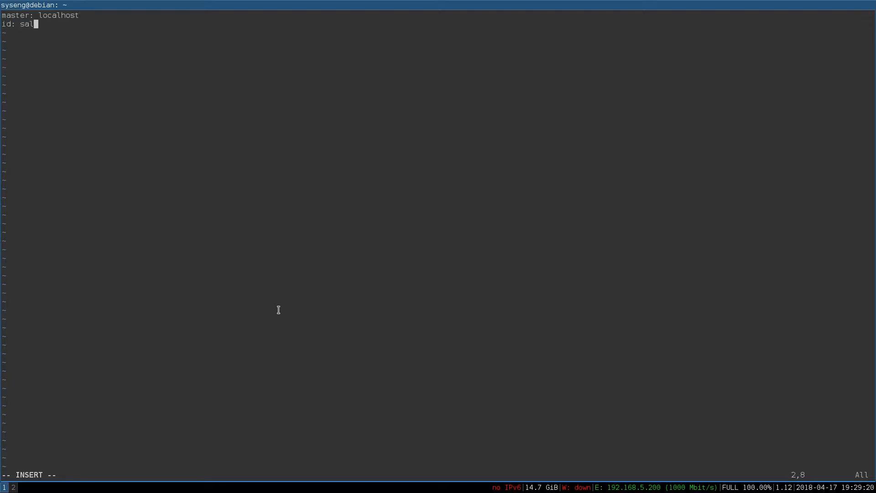
pyautogui.write('t-master')
pyautogui.write('sudo rm ')
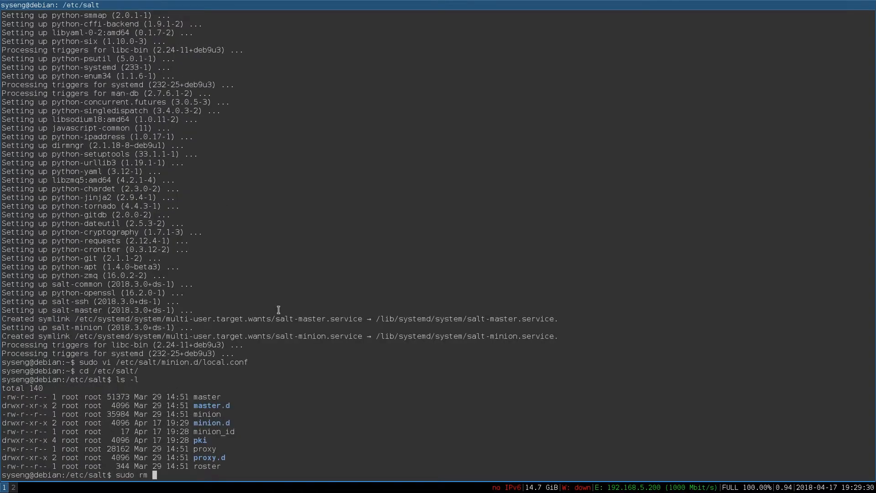
# Step: Remove minion_id, restart salt-minion, and run salt-key -L to see the salt-master key unaccepted
pyautogui.write('minion_id')
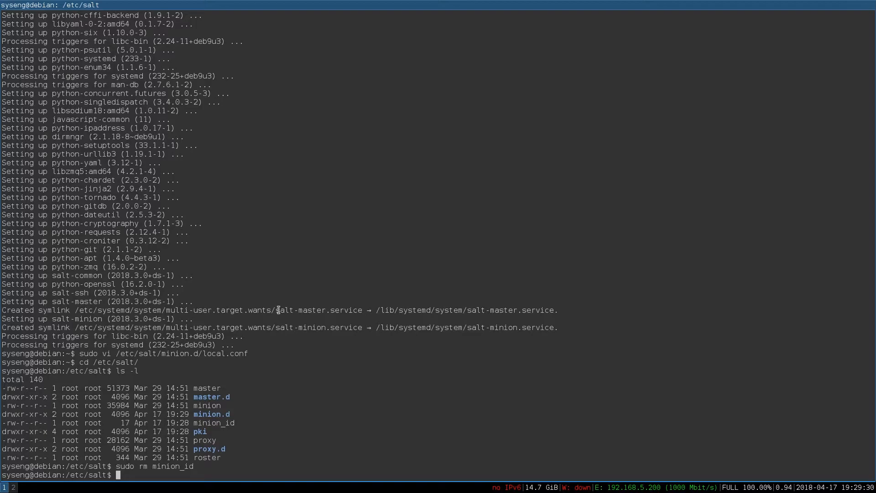
pyautogui.write('sudo systemctl restart salt-minion')
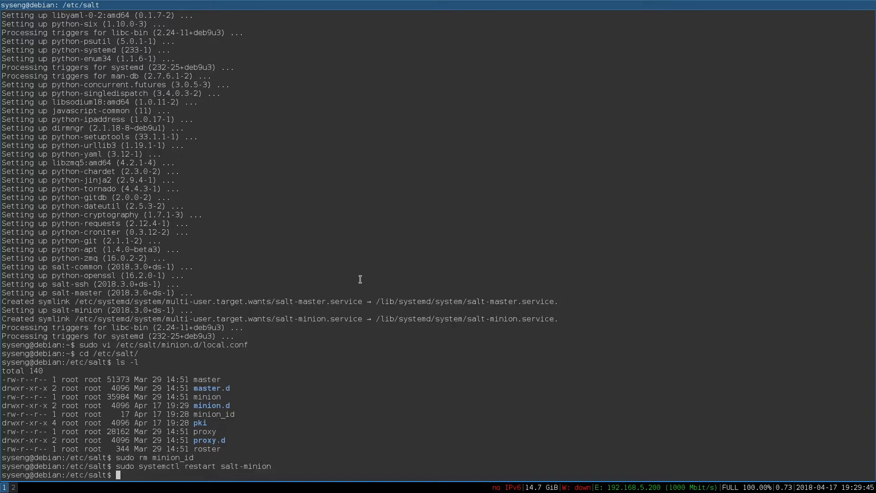
pyautogui.write('sudo salt-key -L')
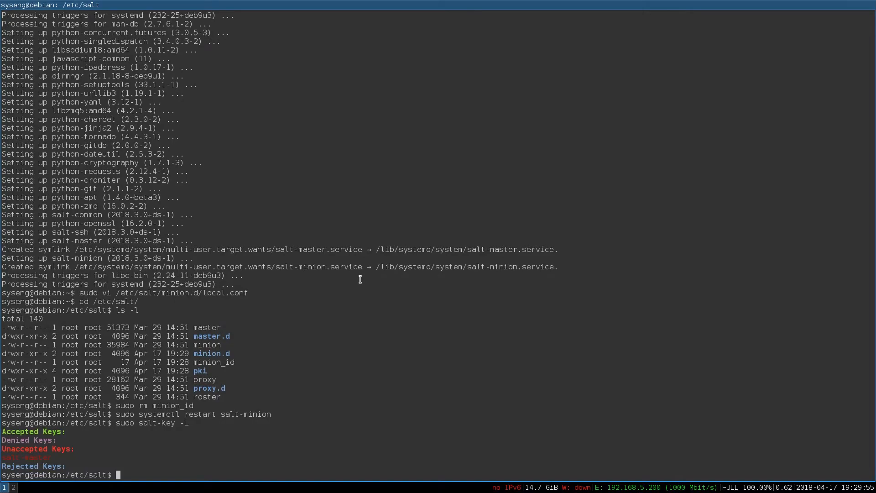
# Step: Accept all pending minion keys with sudo salt-key -A, answering Y
pyautogui.write('sudo salt-key -A')
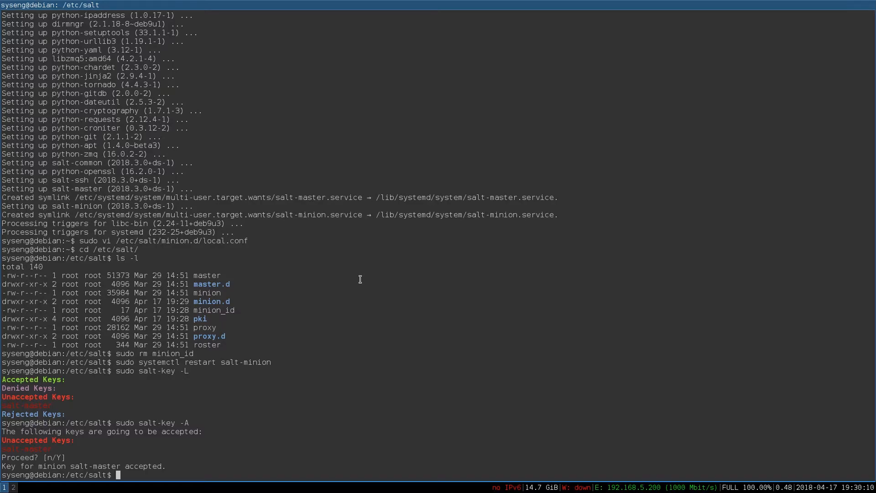
pyautogui.write('sudo')
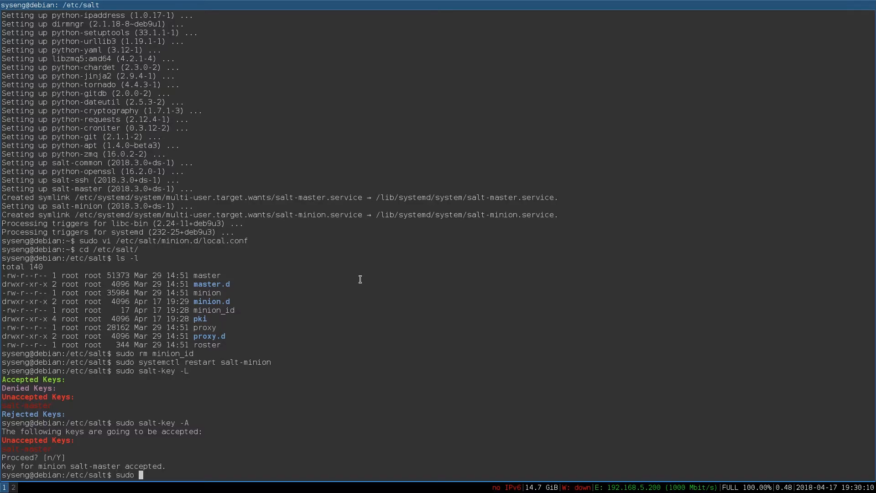
pyautogui.write('salt')
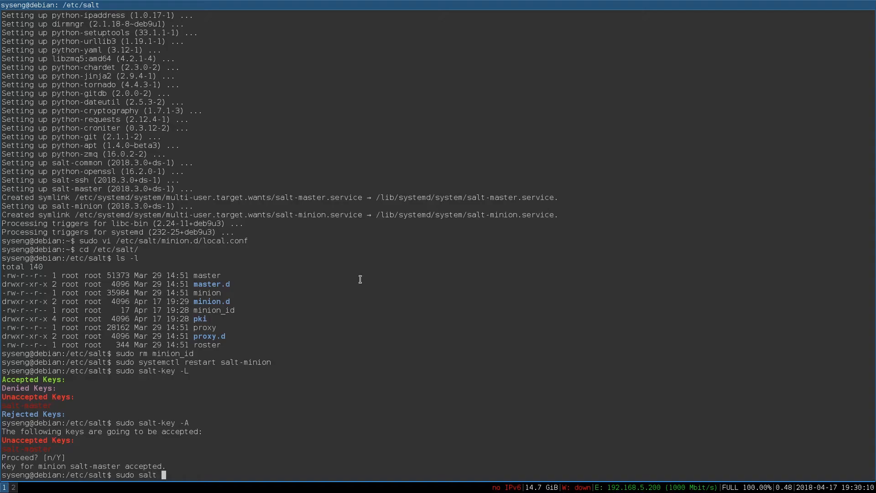
# Step: Run sudo salt '*' test.ping and confirm salt-master returns True
pyautogui.write("'*' test.ping")
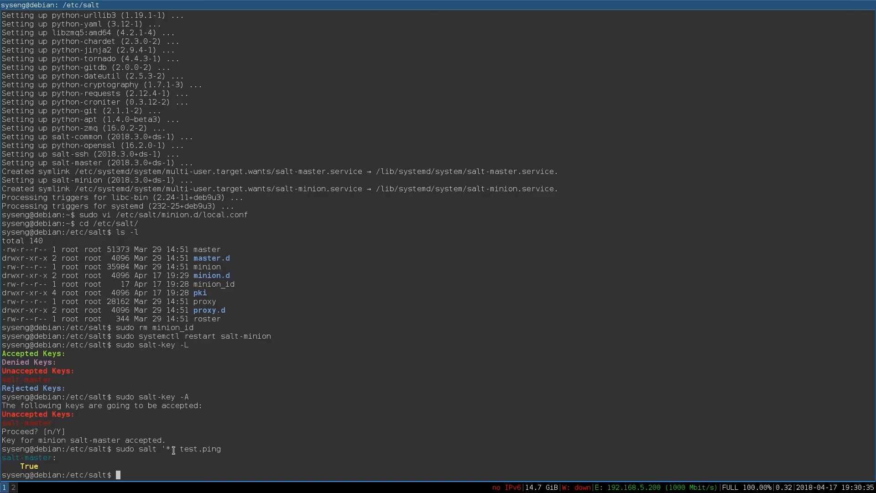
pyautogui.moveTo(247, 443)
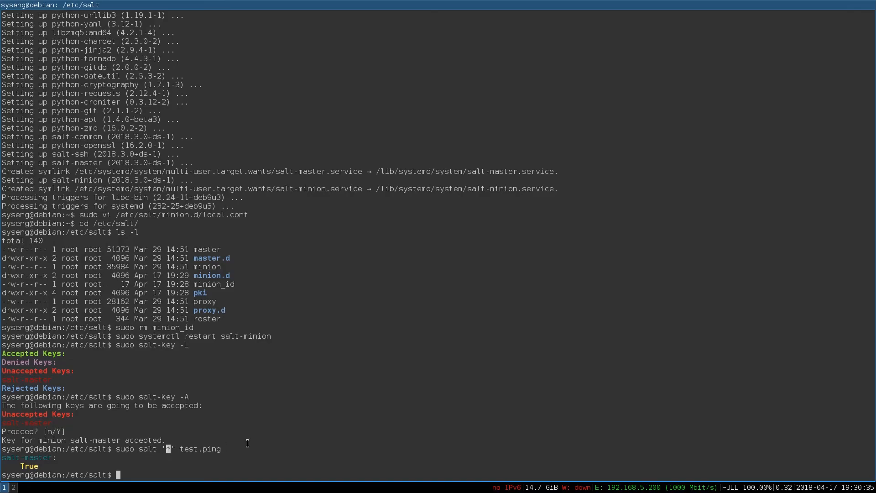
pyautogui.moveTo(222, 456)
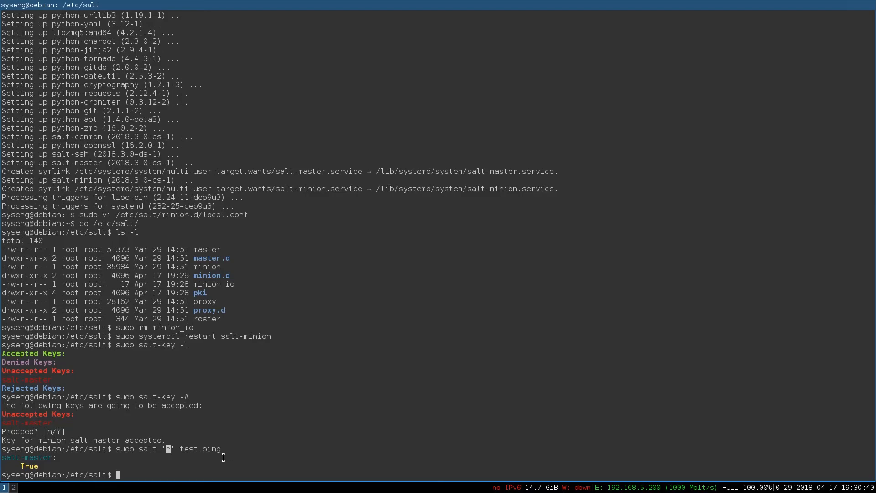
pyautogui.doubleClick(200, 449)
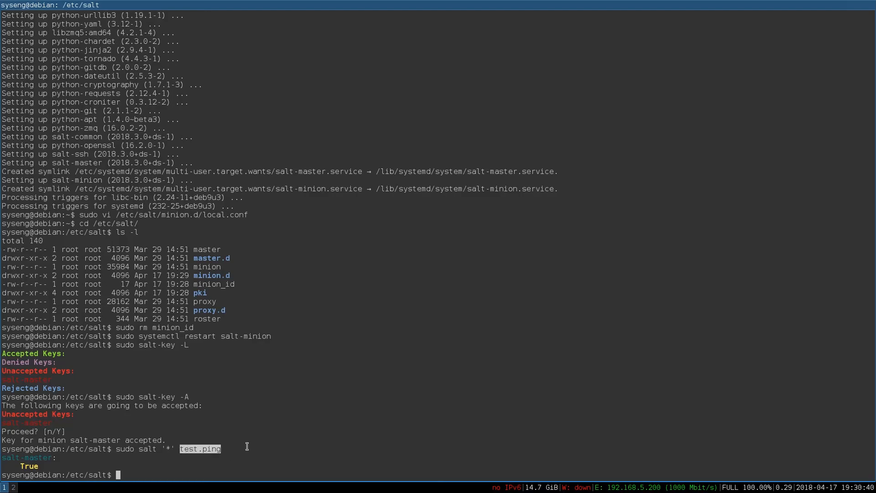
pyautogui.moveTo(268, 446)
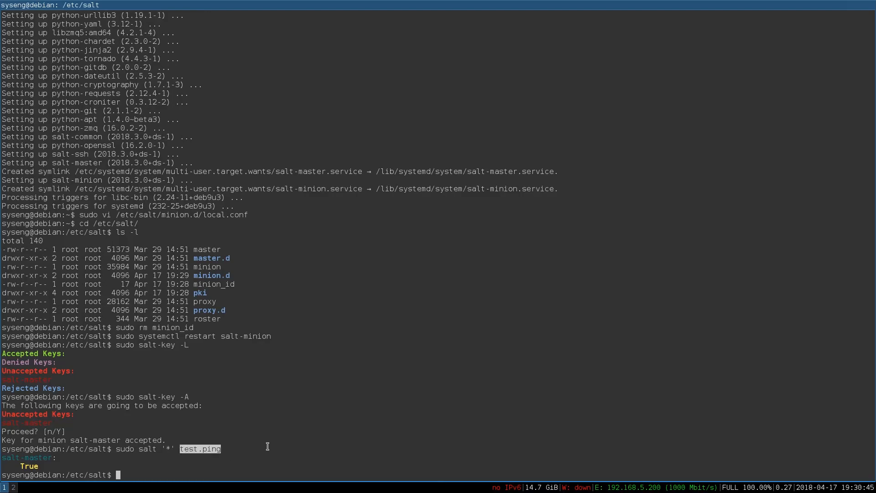